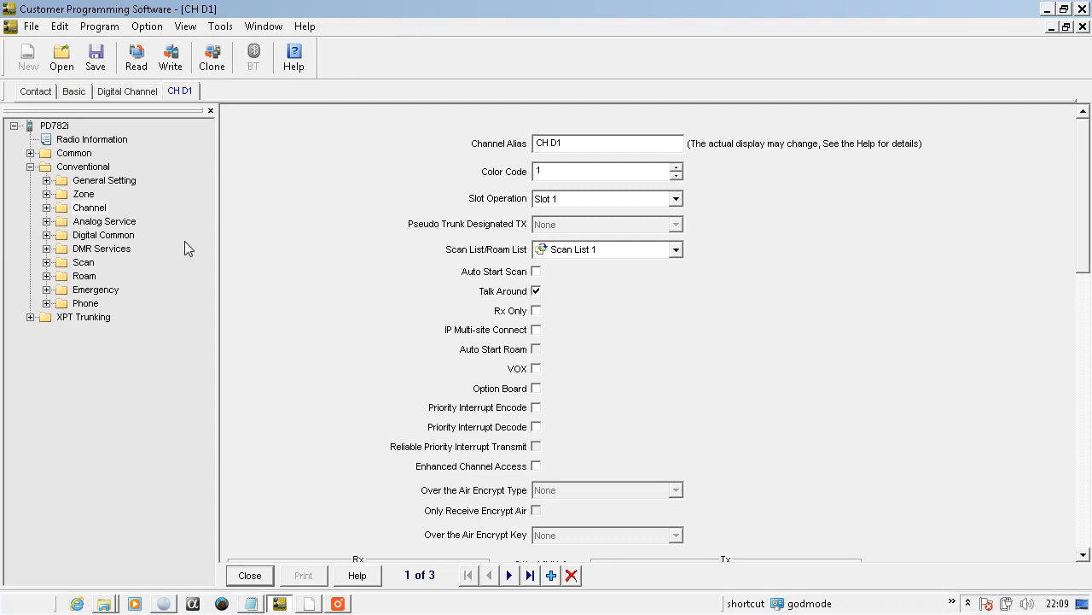
mouse_move(140, 316)
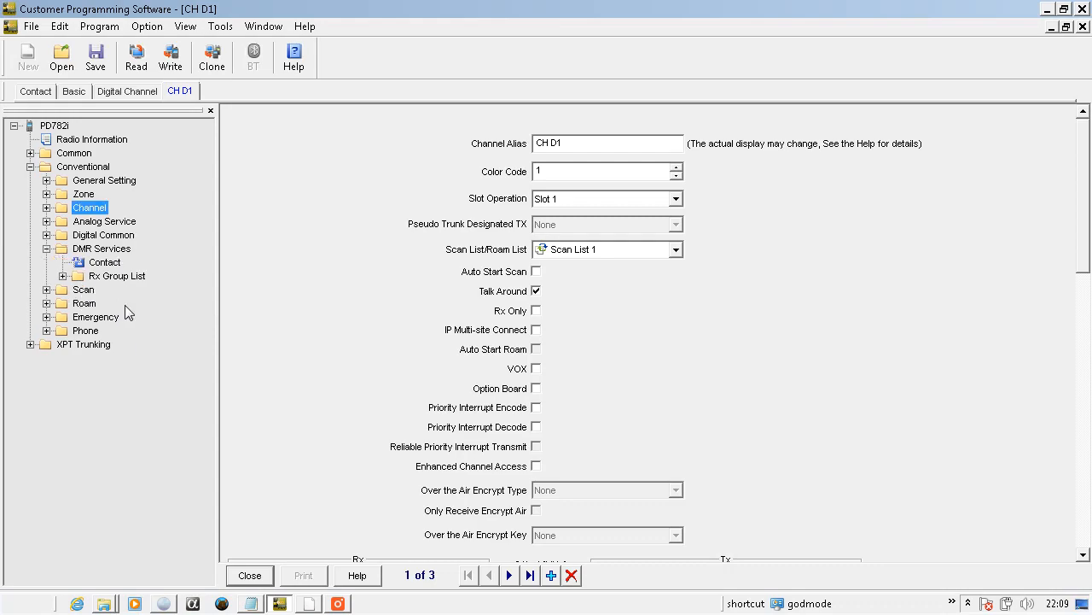
View the contact list with group calls TG 1 and TG 2, then expand Digital Common
left_click(106, 263)
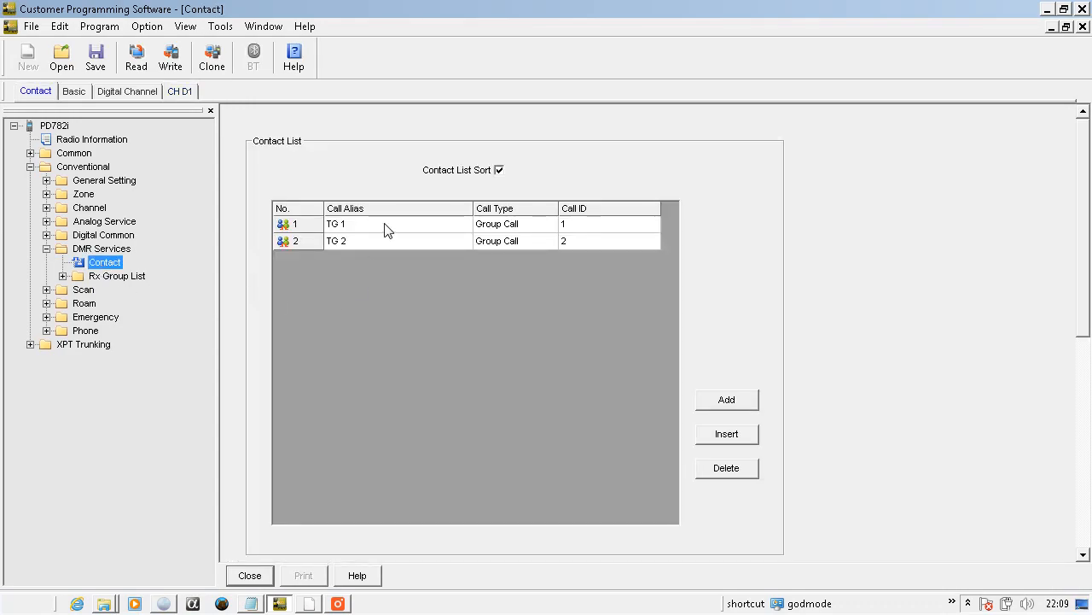
mouse_move(367, 231)
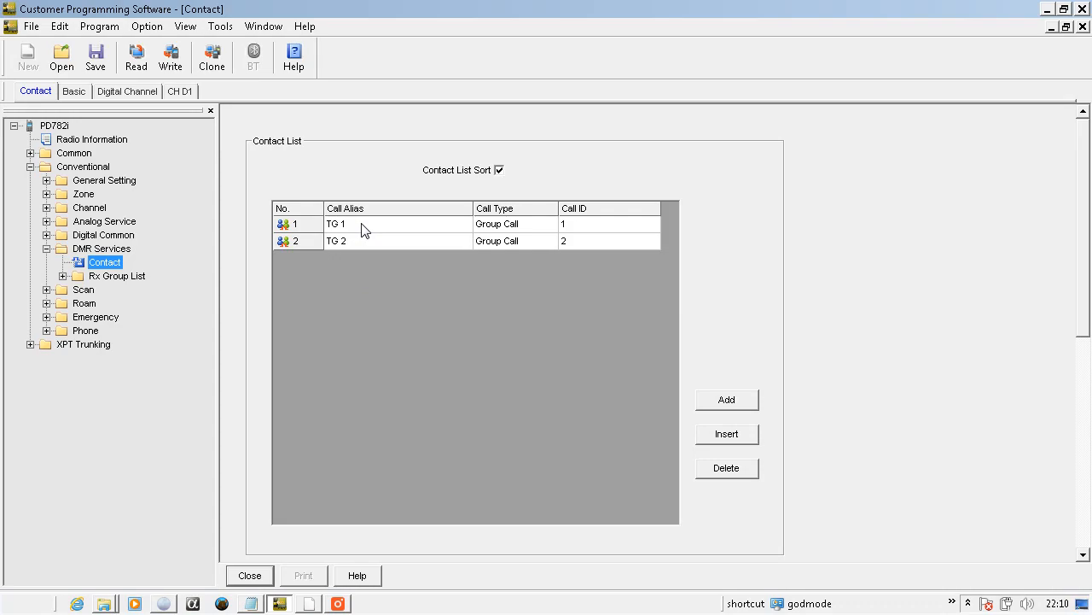
mouse_move(217, 242)
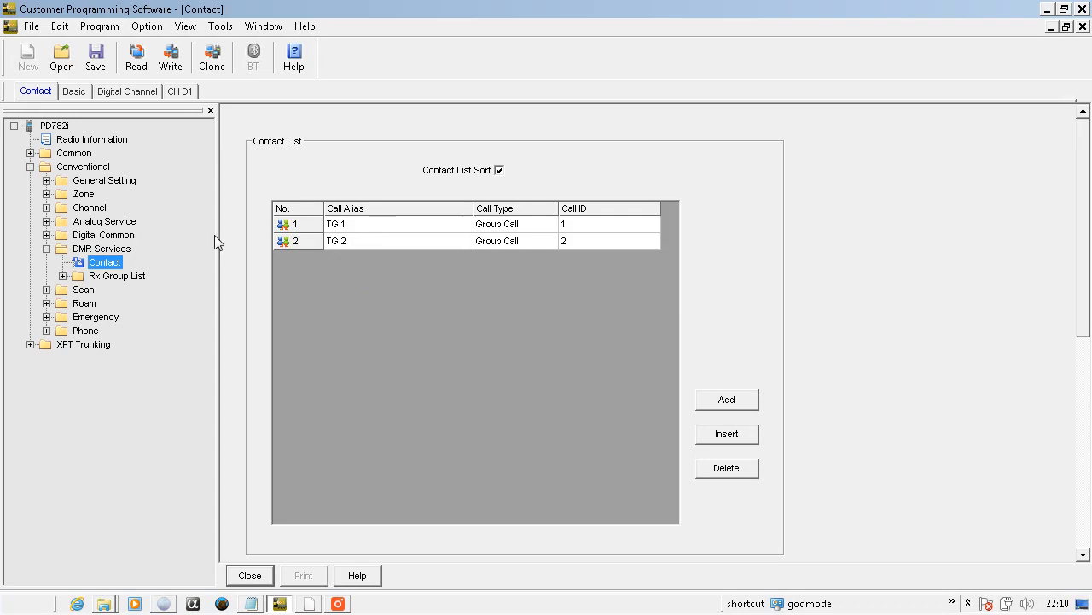
left_click(48, 236)
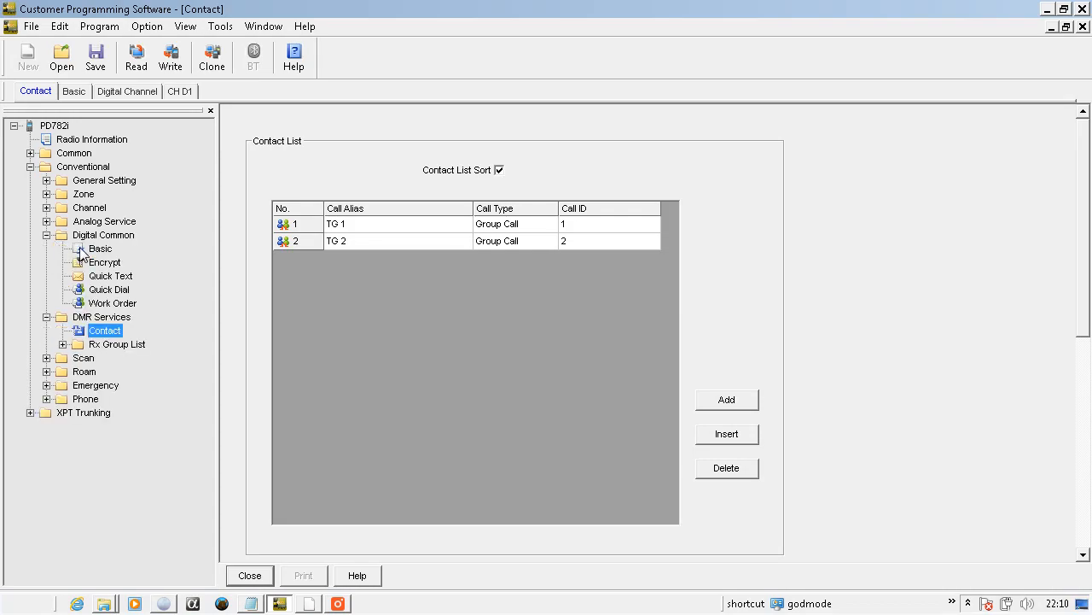
View the Basic digital settings with Radio ID 7821 and expand the Digital Channel list
left_click(99, 249)
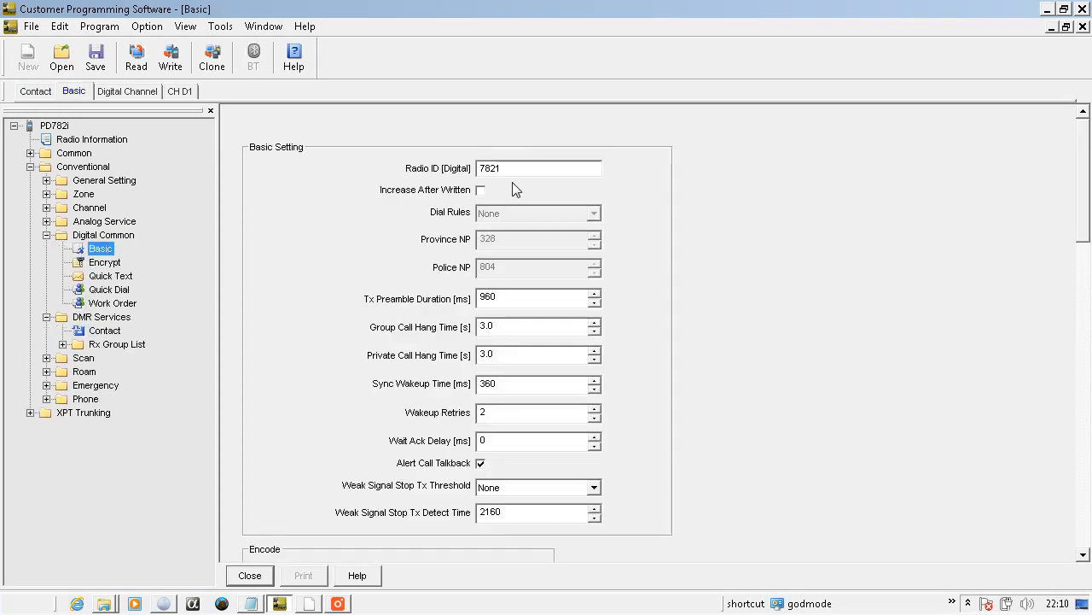
mouse_move(188, 284)
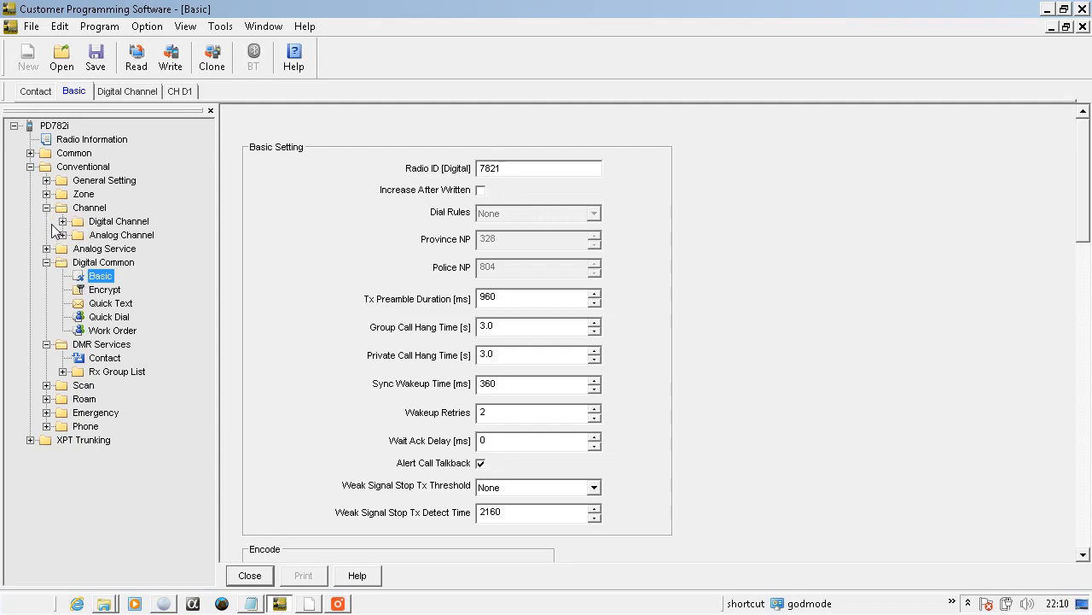
left_click(61, 222)
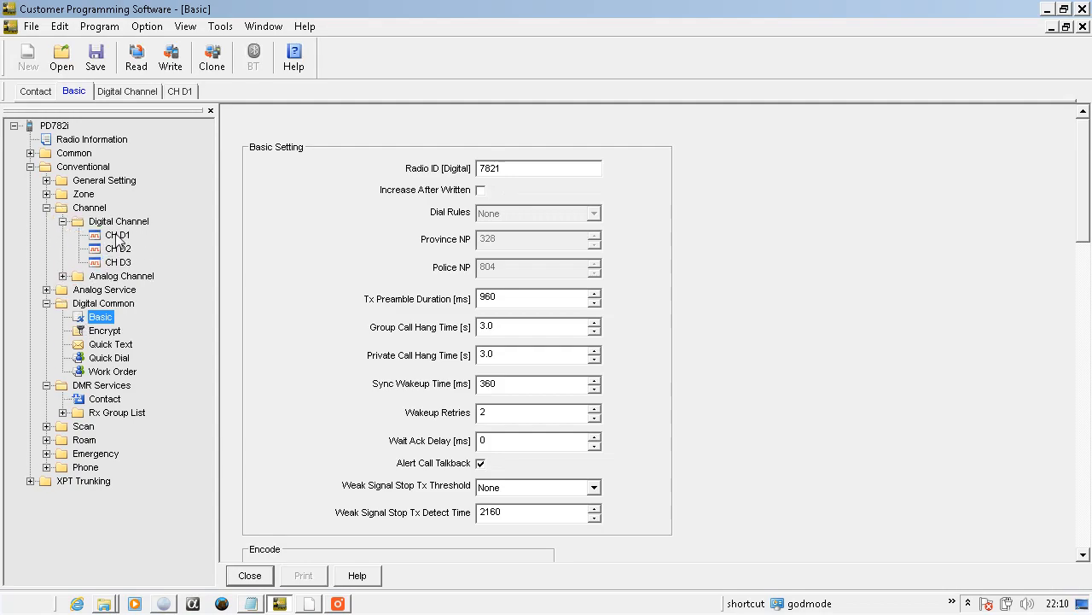
Show channel CH D1 with color code 1, slot 1 and scan list 1
left_click(117, 236)
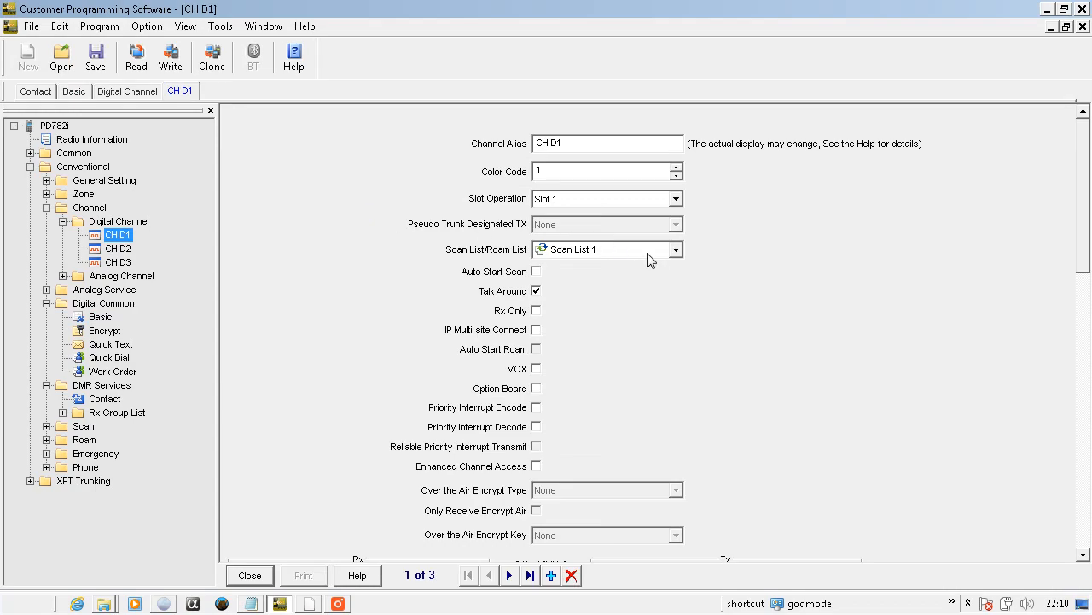
mouse_move(615, 174)
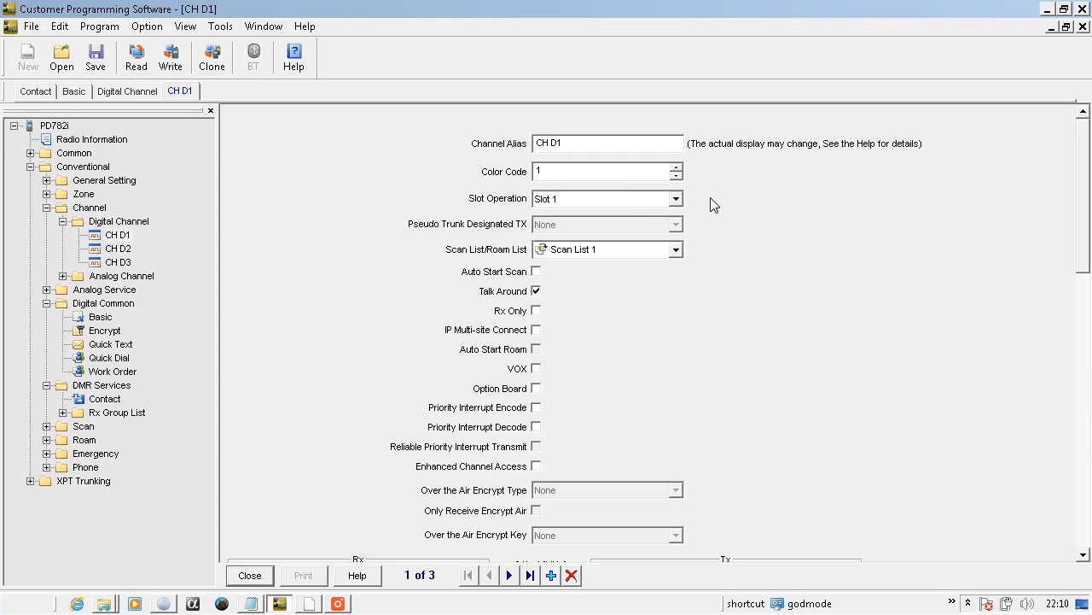
mouse_move(1065, 246)
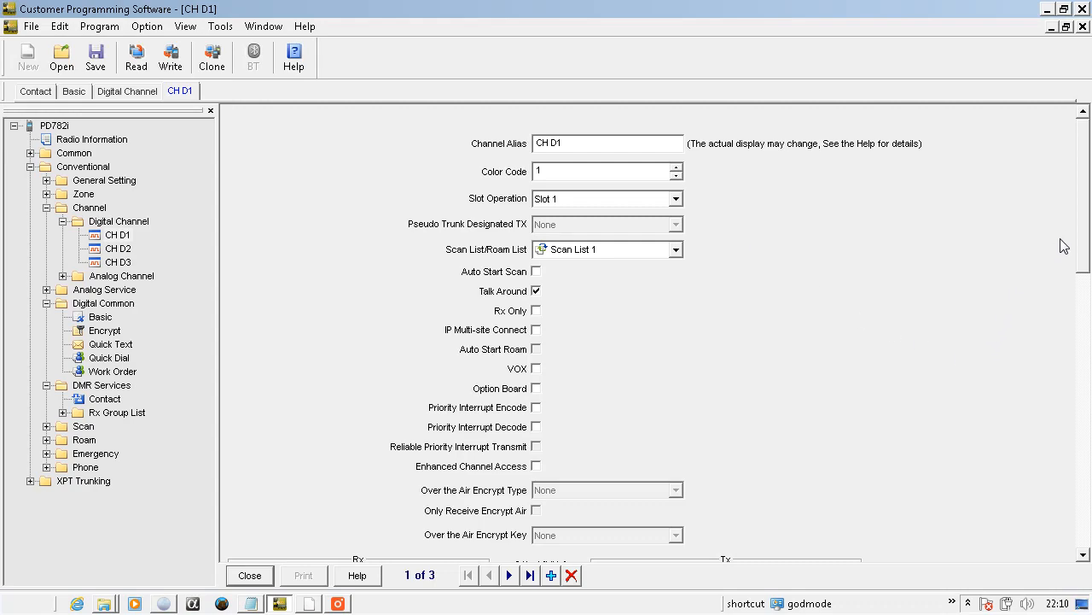
Confirm CH D1's receive frequency and keep TG 1 as transmit contact with Rx Group List 1
scroll("down", 3)
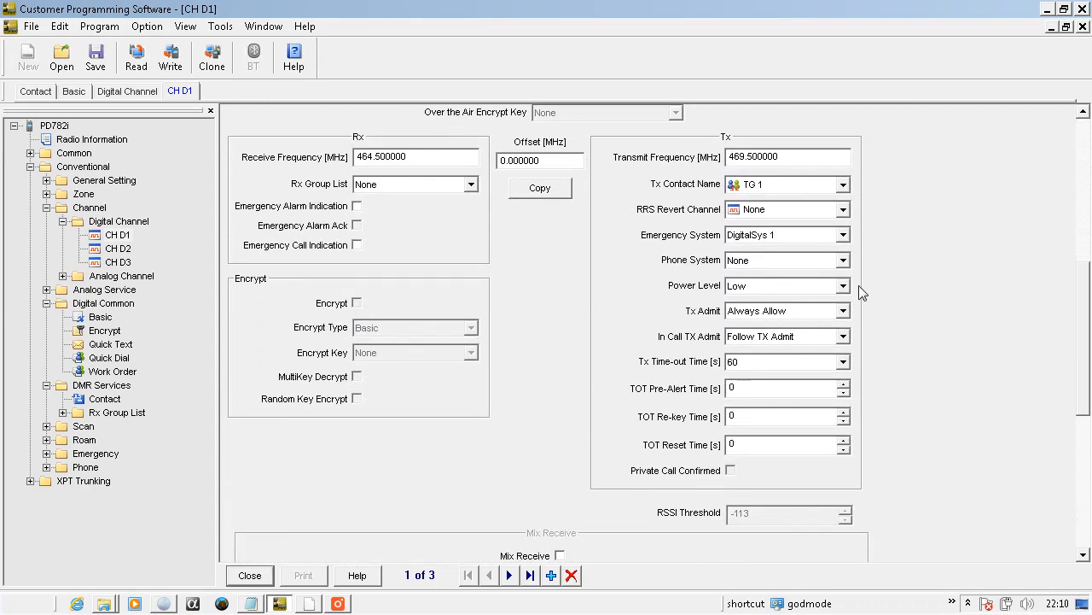
left_click(404, 158)
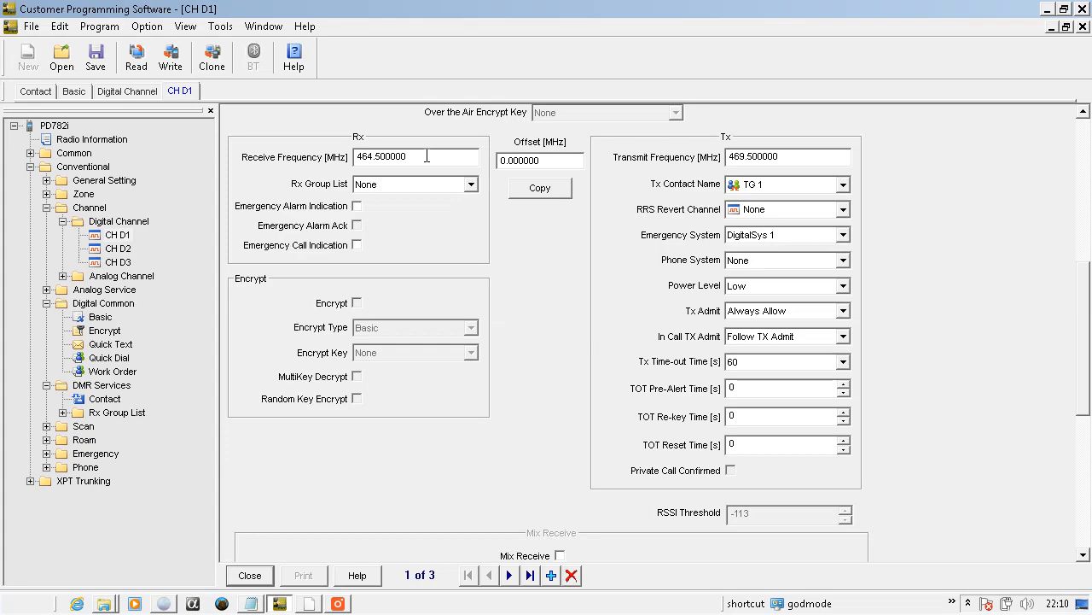
mouse_move(850, 198)
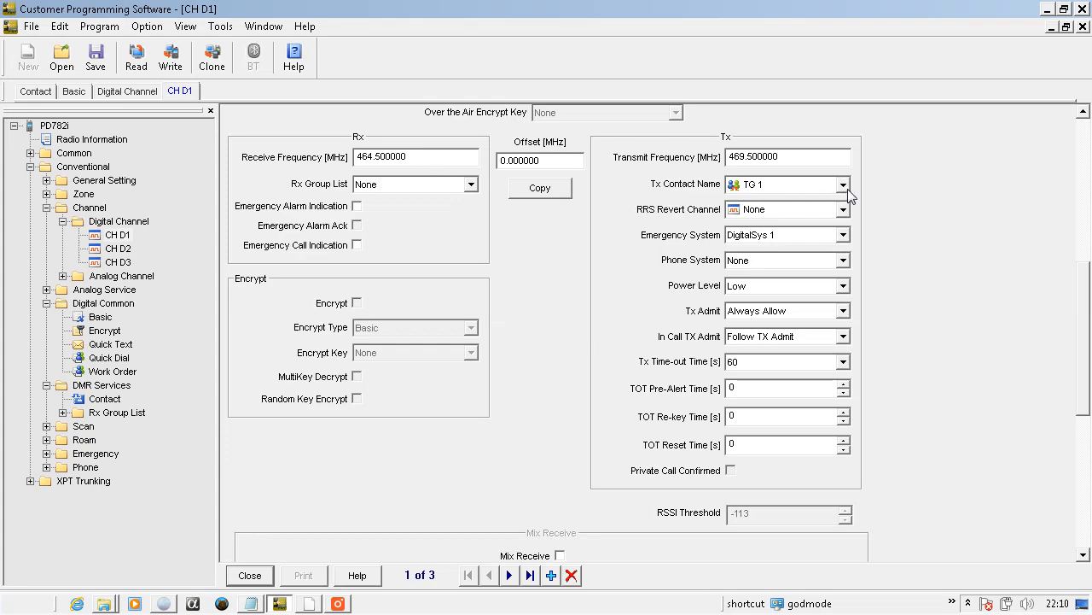
left_click(844, 184)
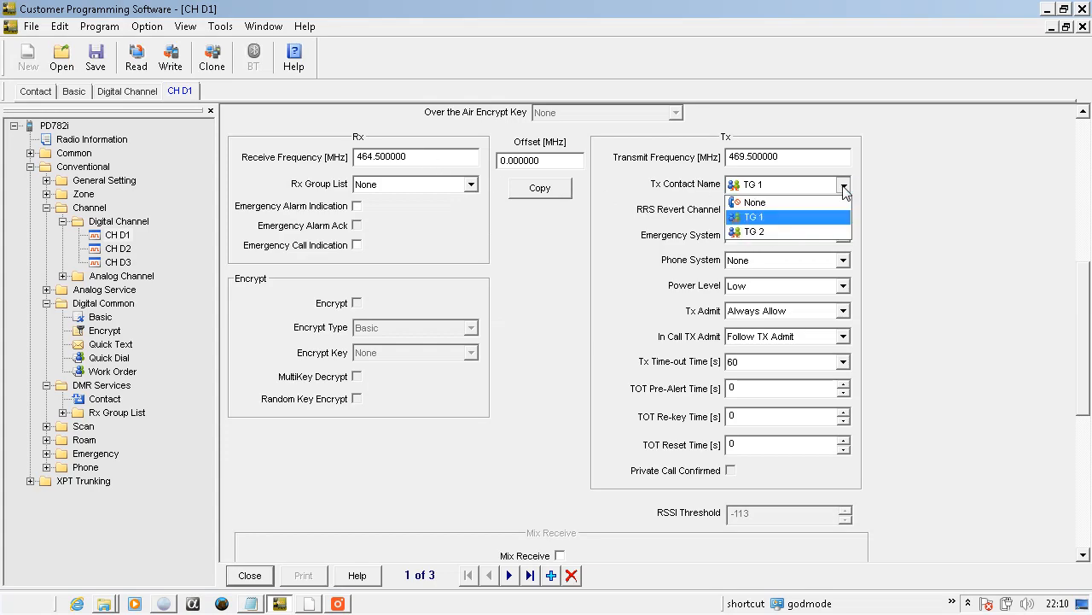
left_click(751, 202)
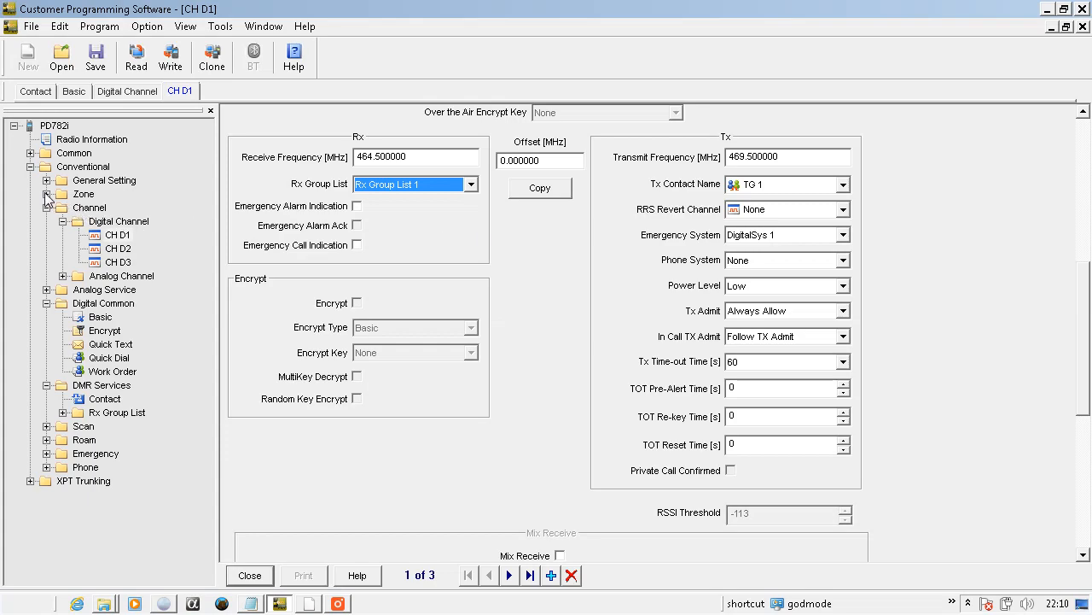
left_click(48, 194)
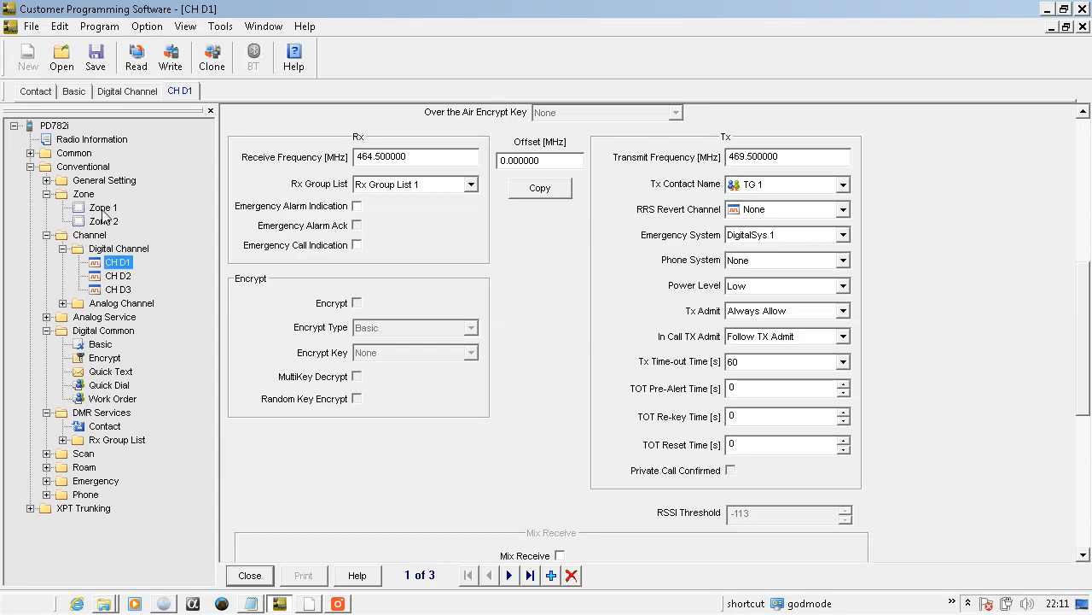
Add CH D1 to Zone 1's members beside CH A1 and start writing the data to the radio
left_click(102, 208)
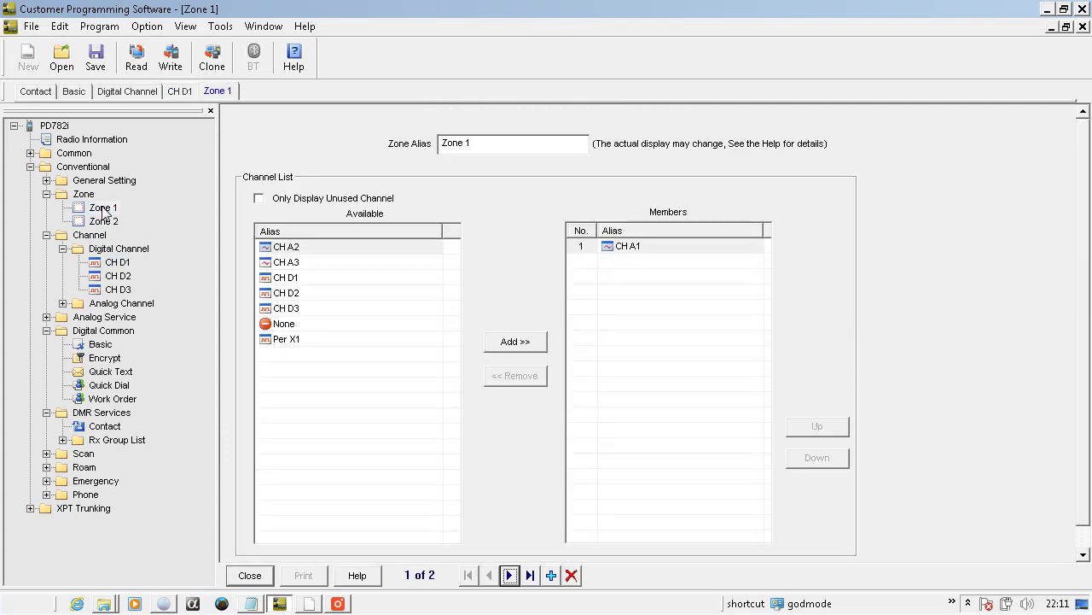
left_click(287, 276)
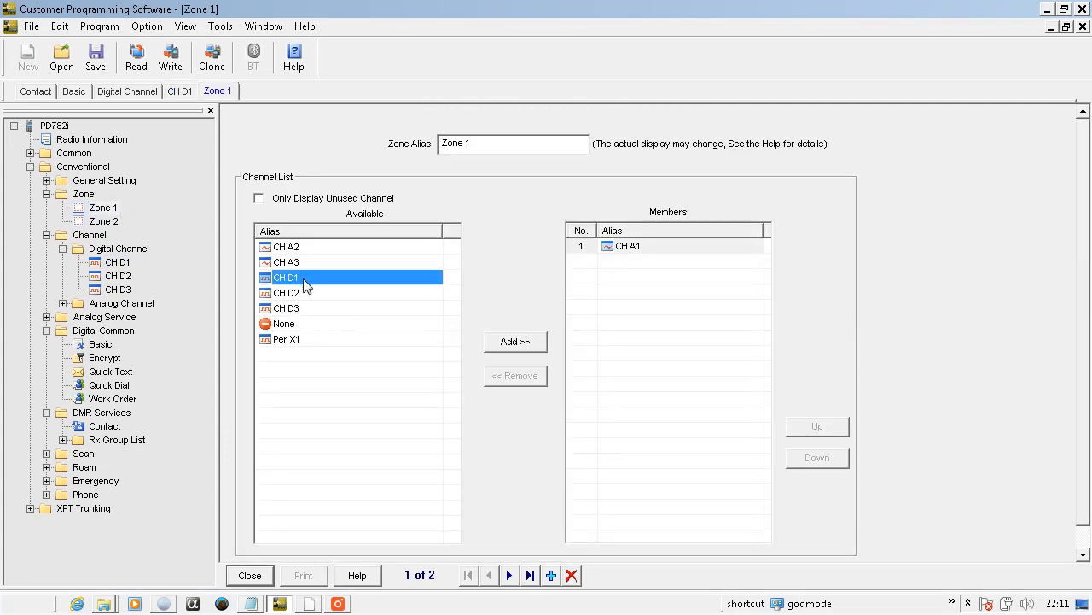
left_click(515, 341)
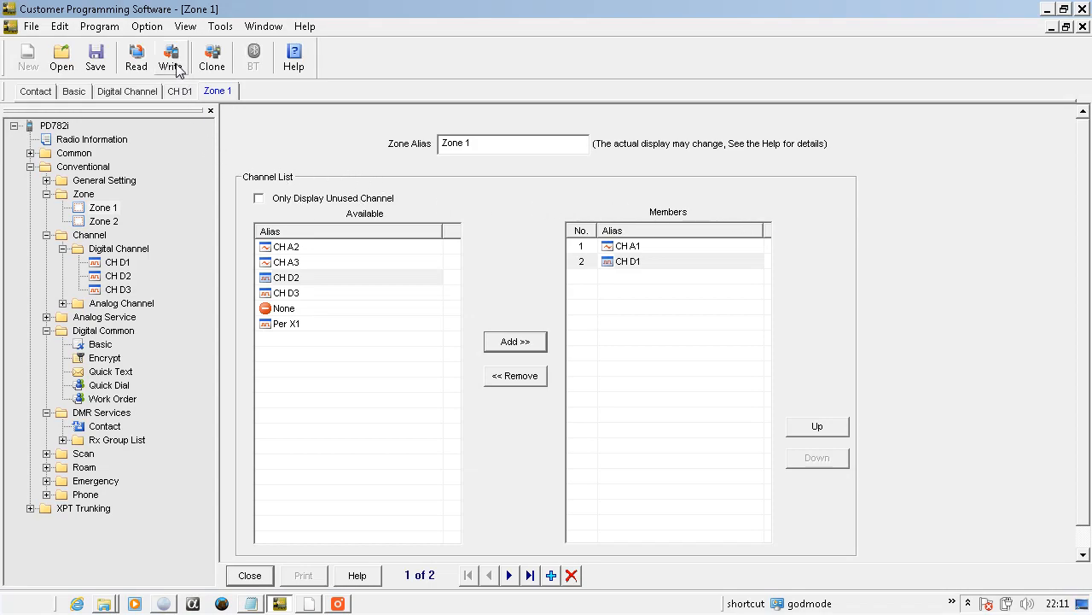
left_click(167, 51)
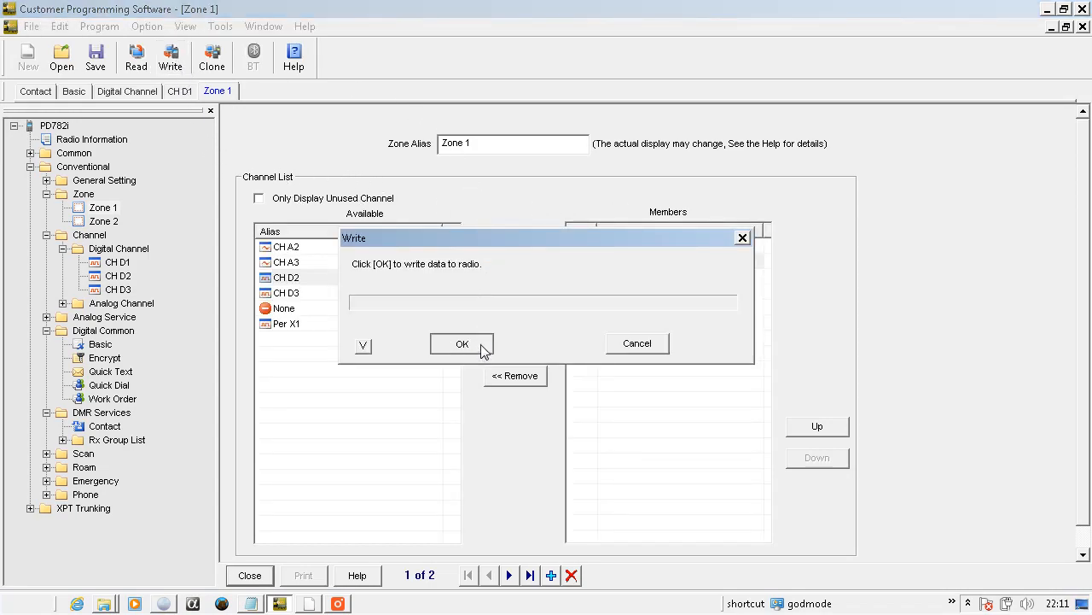